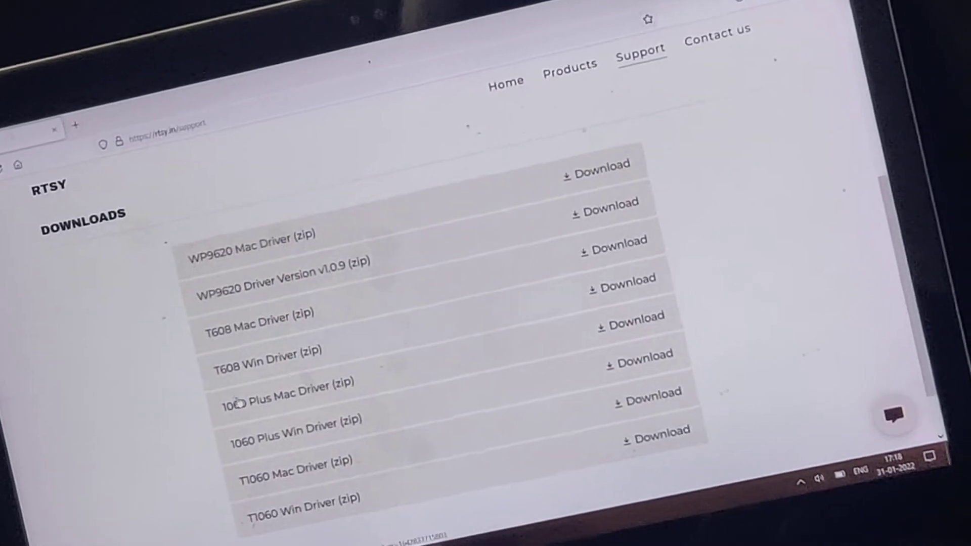
# Step: Scroll the RTSY support page to the downloads list with the T1060 Win Driver
pyautogui.scroll(3)
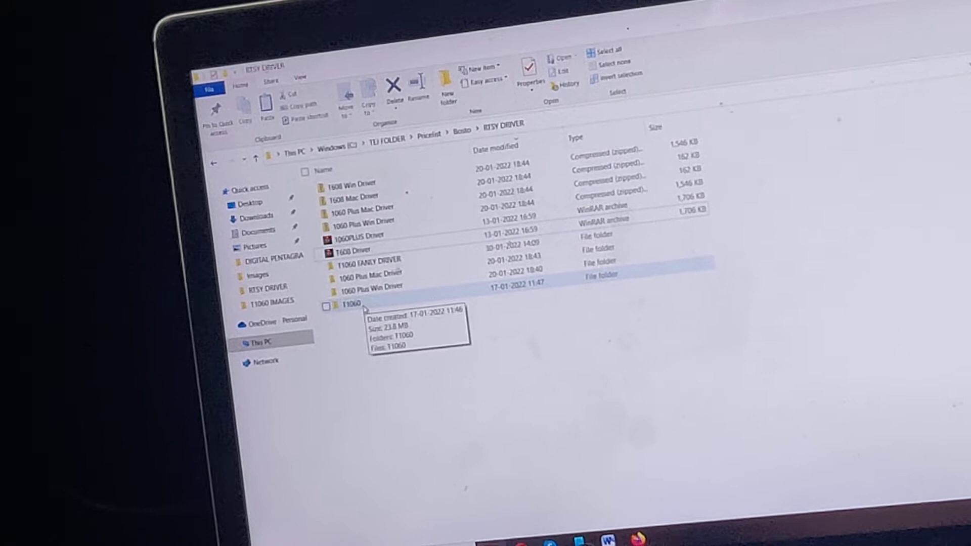
# Step: Launch the Setup-2.1.6.0 application from the T1060 Win Driver folder
pyautogui.doubleClick(350, 304)
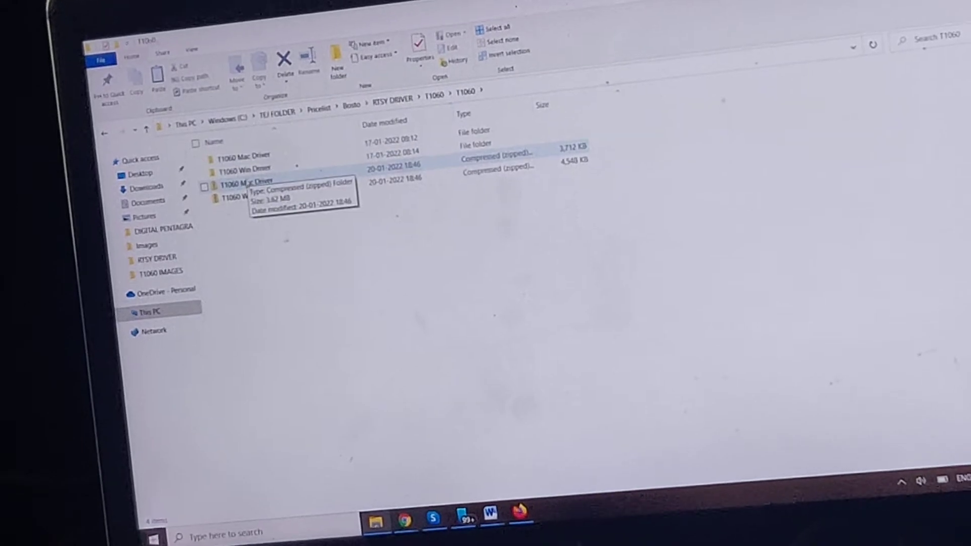
pyautogui.doubleClick(242, 167)
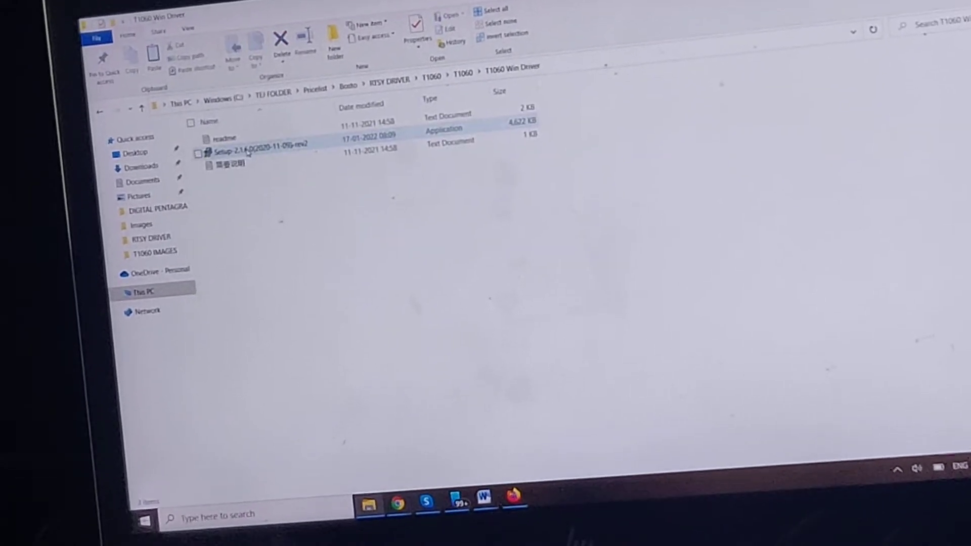
pyautogui.doubleClick(260, 144)
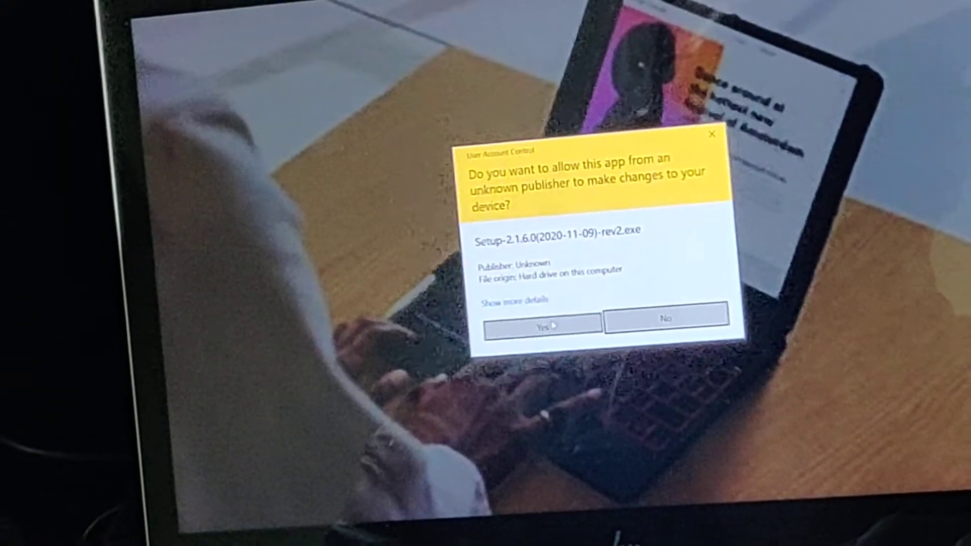
# Step: Allow the setup, accept English, agree to install and continue through the wizard
pyautogui.click(540, 325)
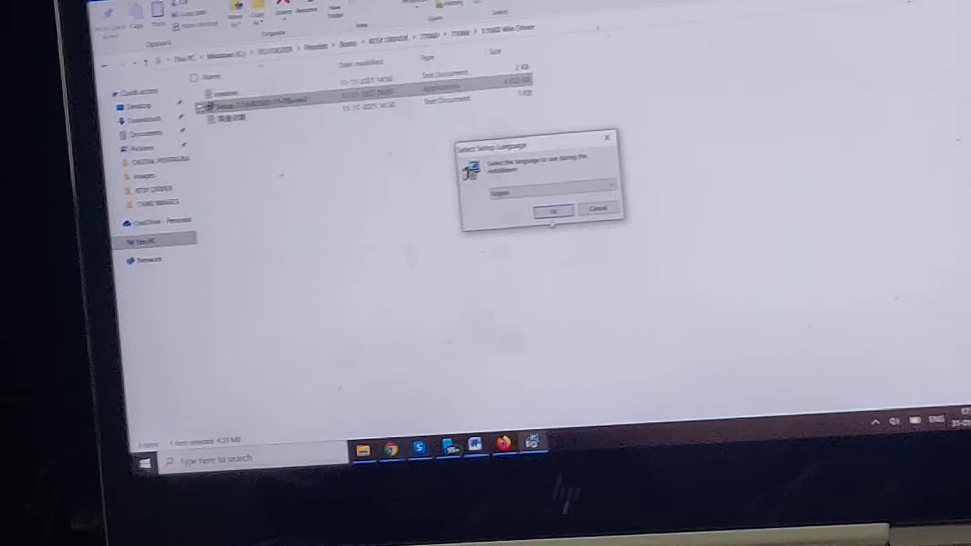
pyautogui.click(553, 210)
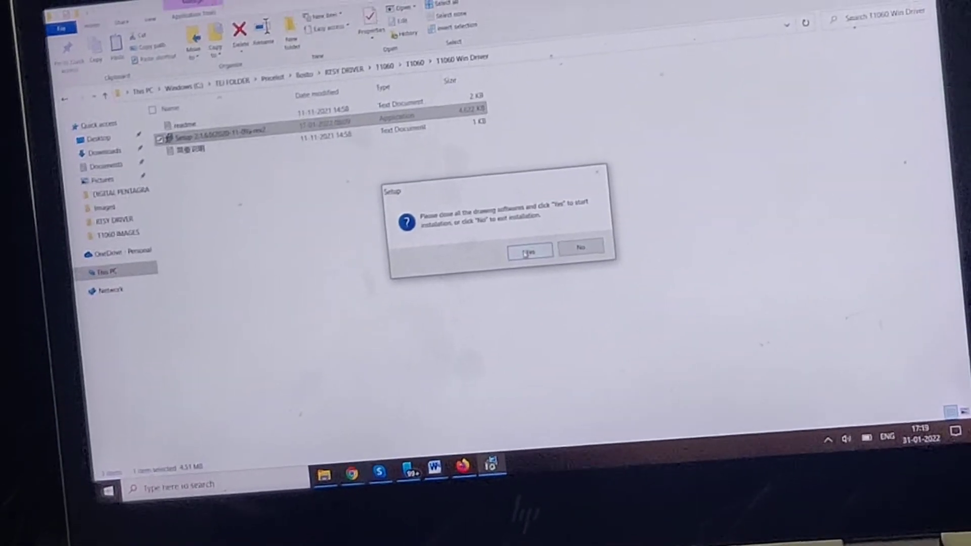
pyautogui.click(529, 249)
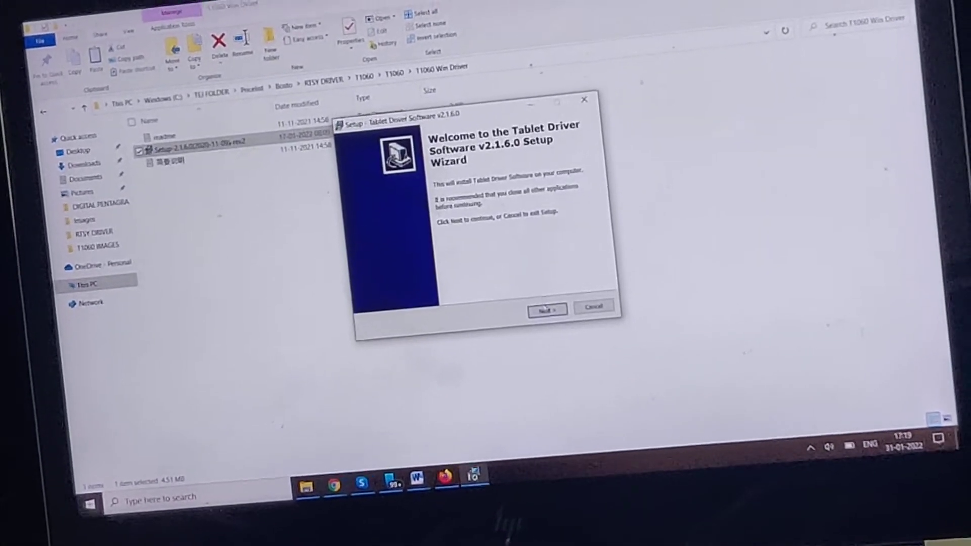
pyautogui.click(545, 308)
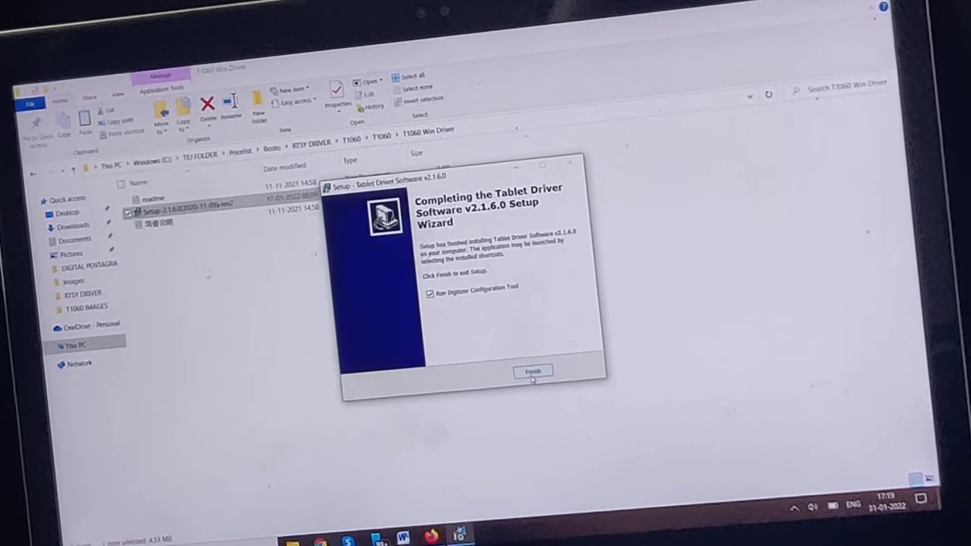
# Step: Finish the v2.1.6.0 install and launch the Digitizer Configuration Tool
pyautogui.click(532, 371)
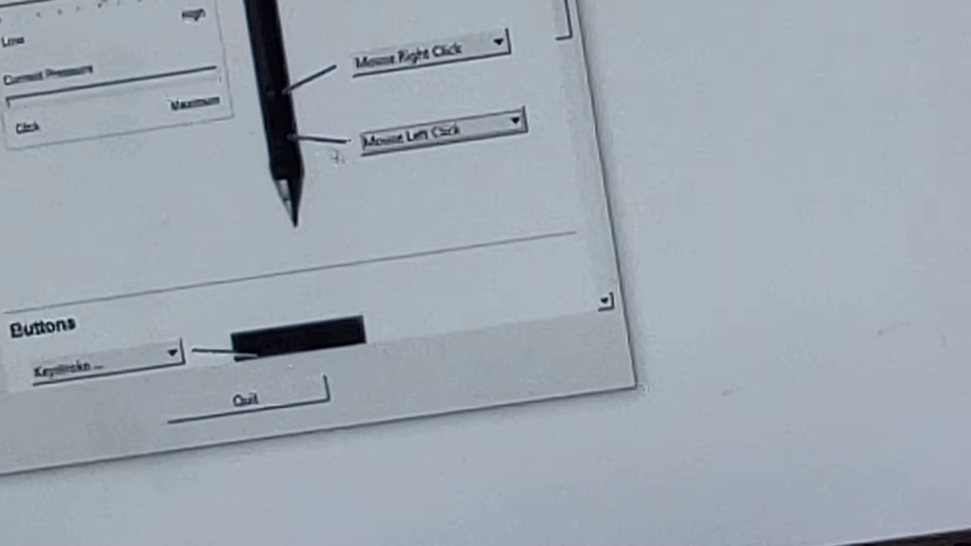
# Step: Assign the pen's upper button a custom keystroke chosen from the key list
pyautogui.click(519, 231)
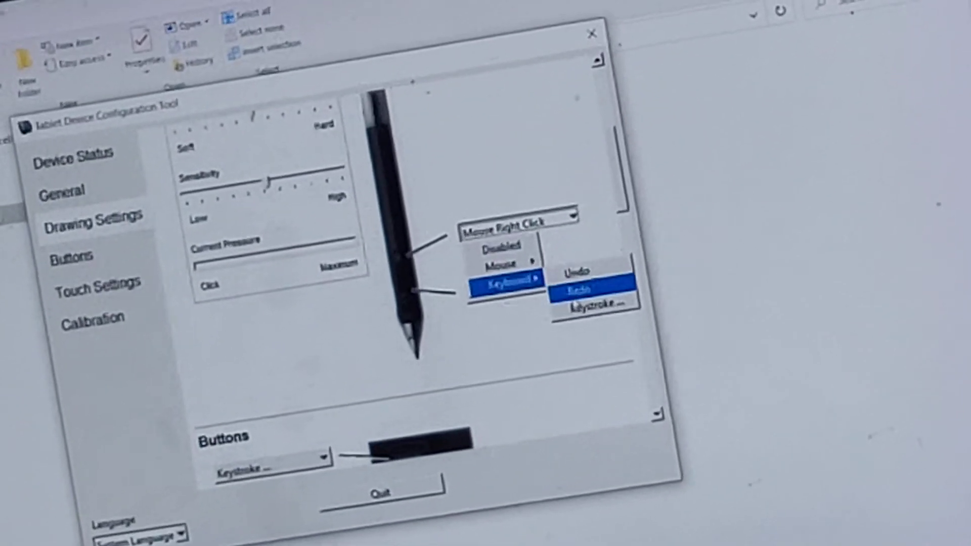
pyautogui.click(593, 307)
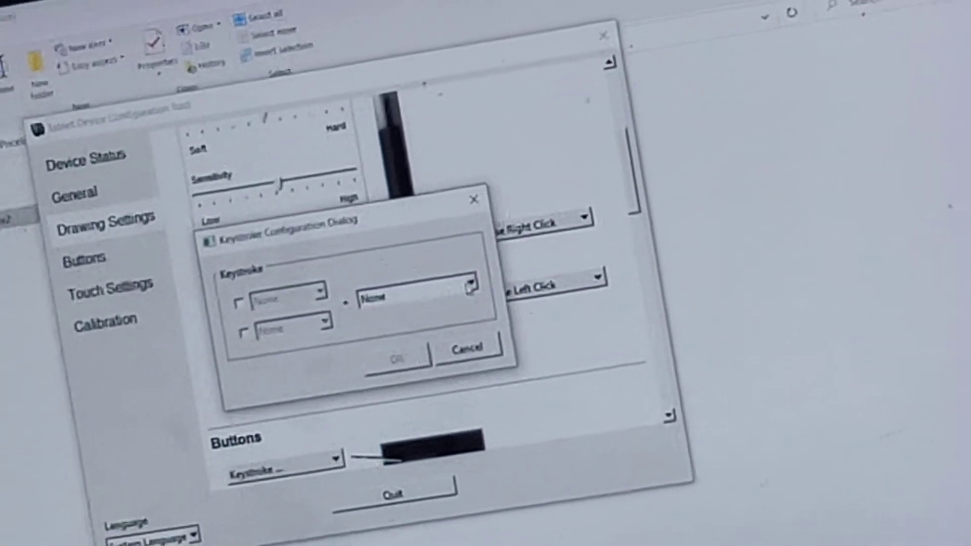
pyautogui.click(472, 294)
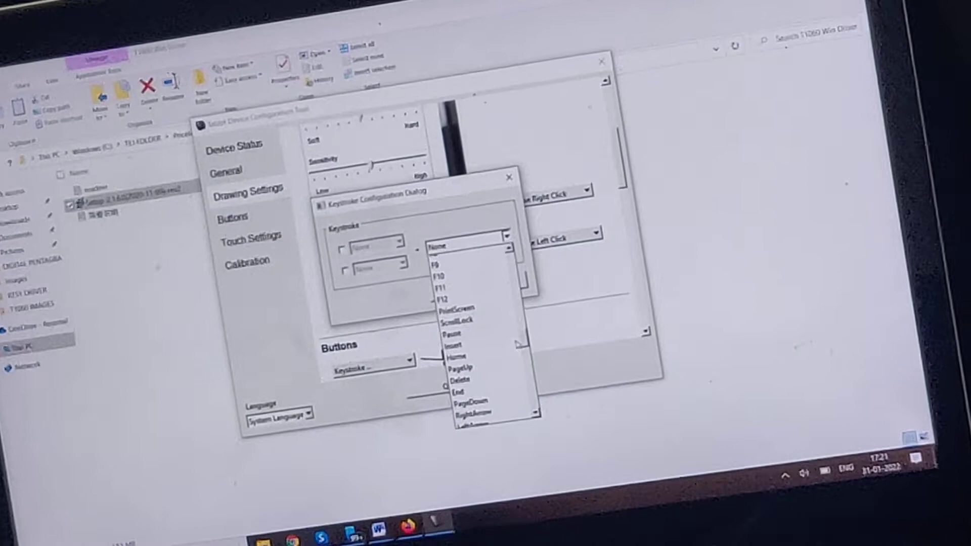
pyautogui.click(458, 321)
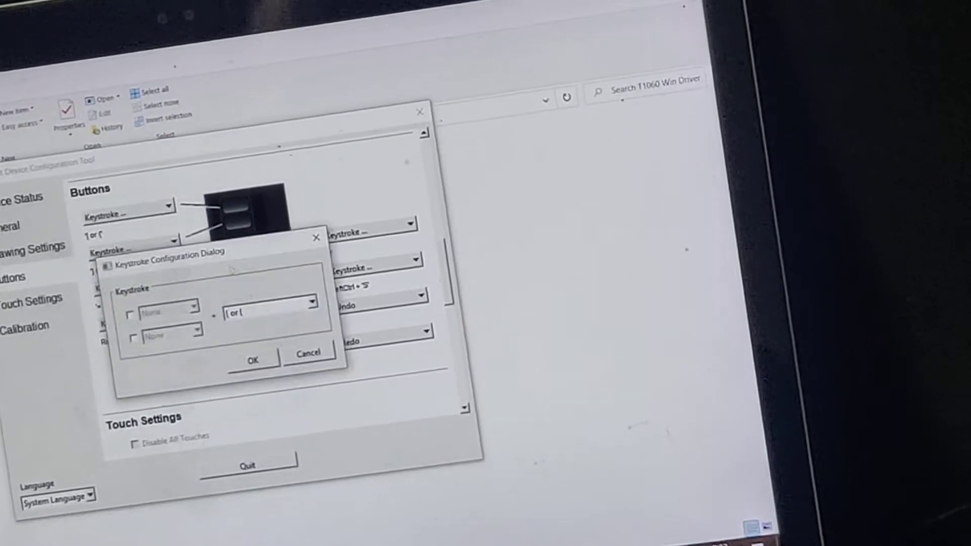
# Step: Assign PageUp to the first express key and CapsLock to the second
pyautogui.click(313, 304)
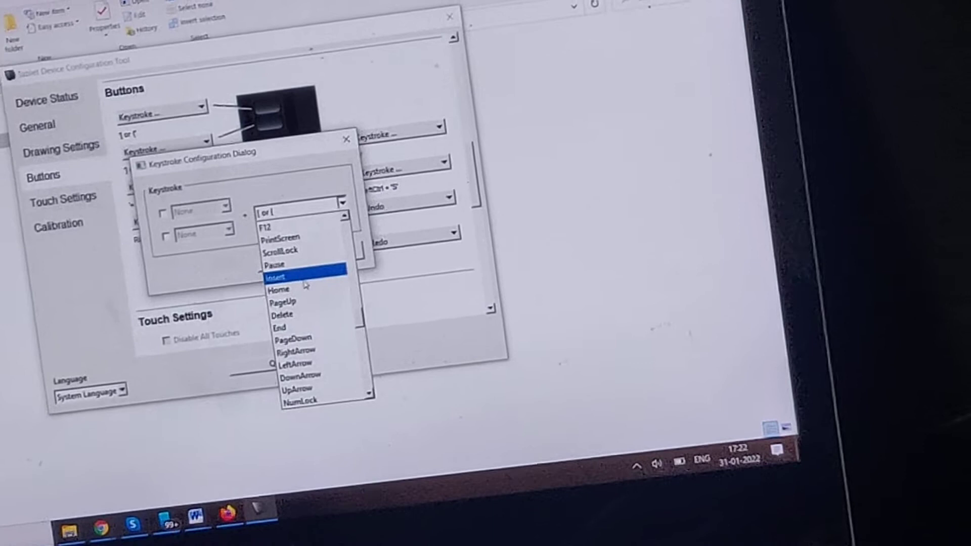
pyautogui.click(282, 303)
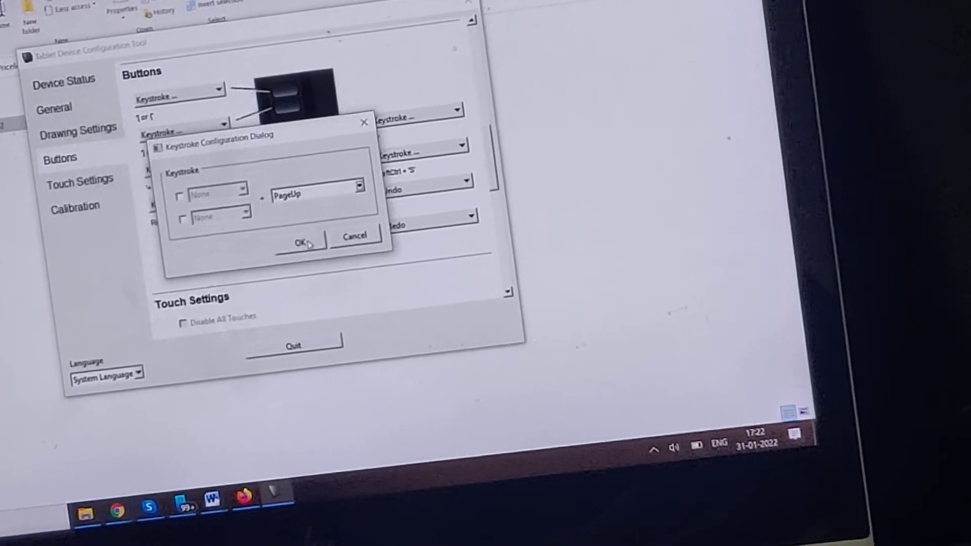
pyautogui.click(305, 242)
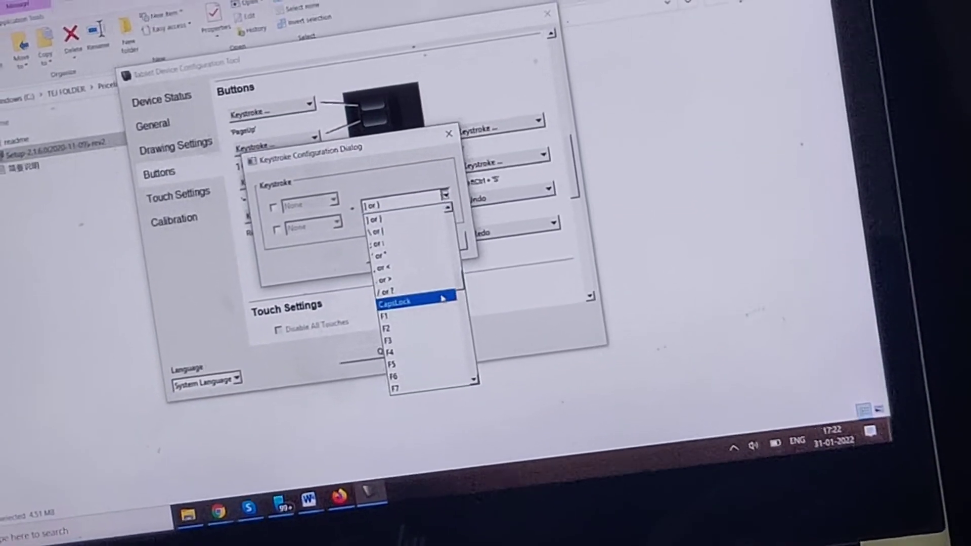
pyautogui.click(398, 302)
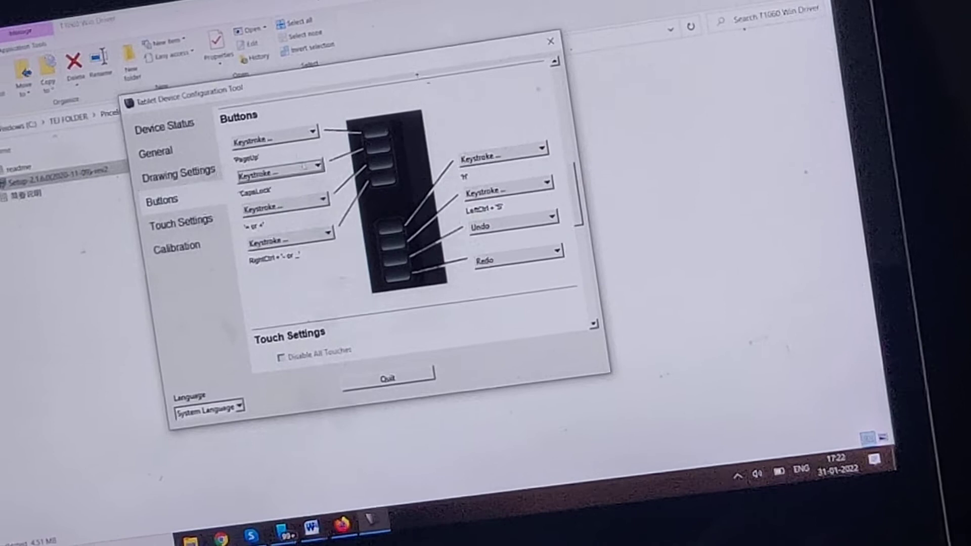